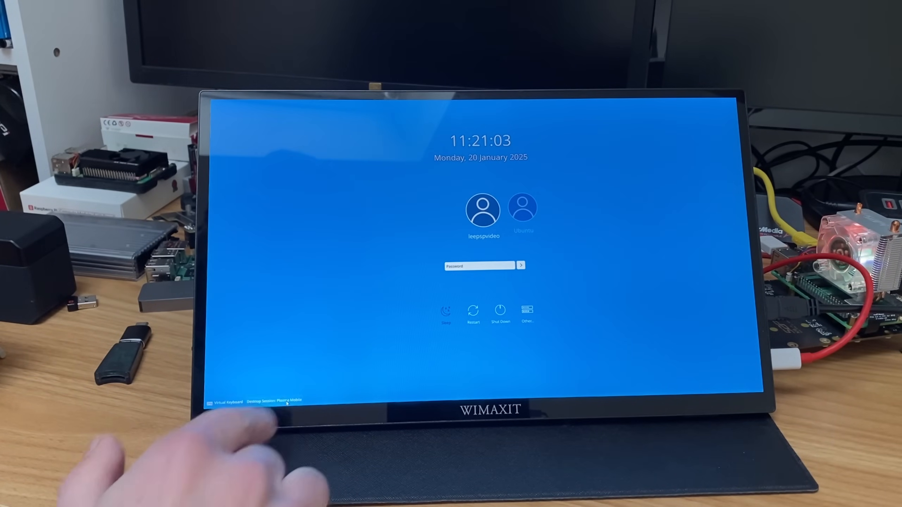
Choose Plasma Mobile as the desktop session on the login screen
{"action": "left_click", "coordinate": [283, 400]}
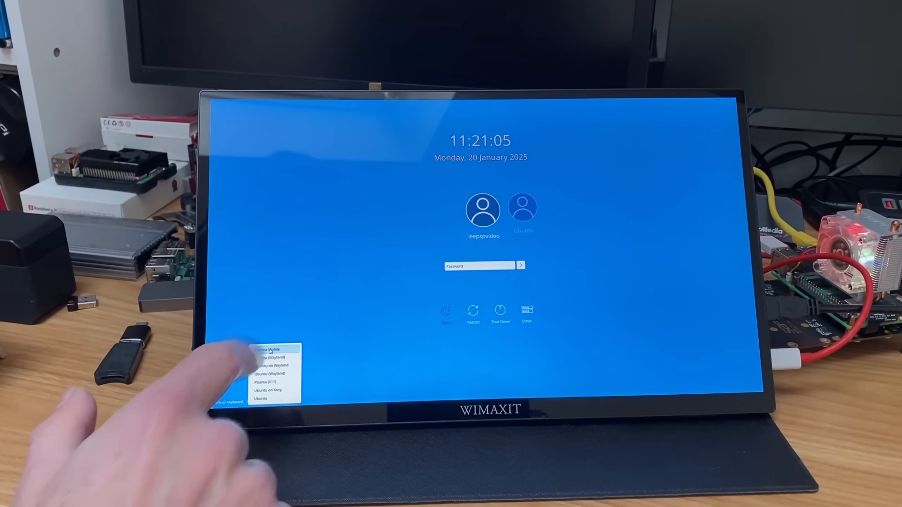
{"action": "left_click", "coordinate": [268, 349]}
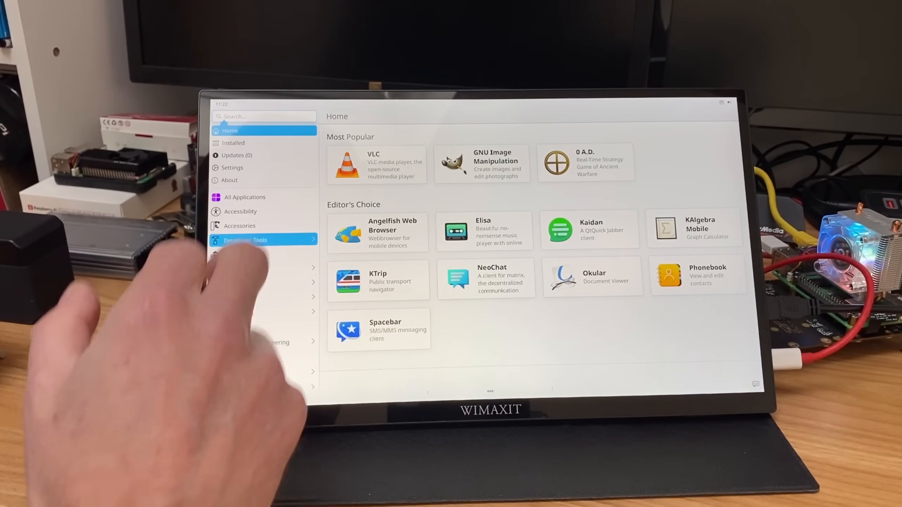
{"action": "left_click", "coordinate": [245, 240]}
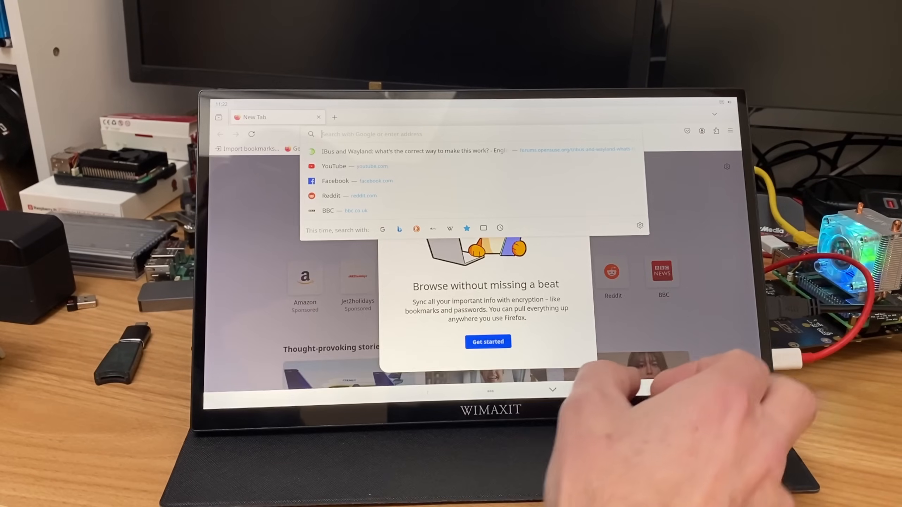
Search Google for 'bbc sport', open the BBC Sport result, and scroll the page
{"action": "type", "text": "bbc sp"}
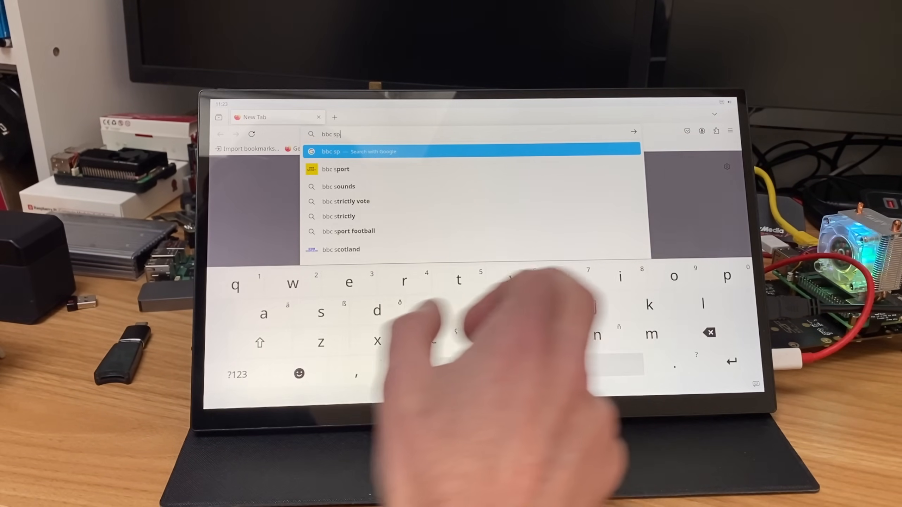
{"action": "type", "text": "ort&sei=GTKOZ9STMNe6hbIPwbCmC"}
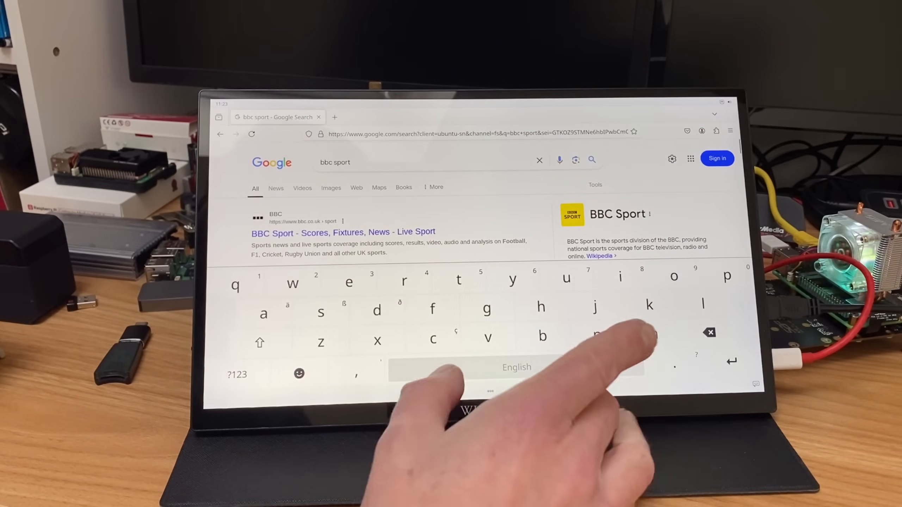
{"action": "left_click", "coordinate": [342, 232]}
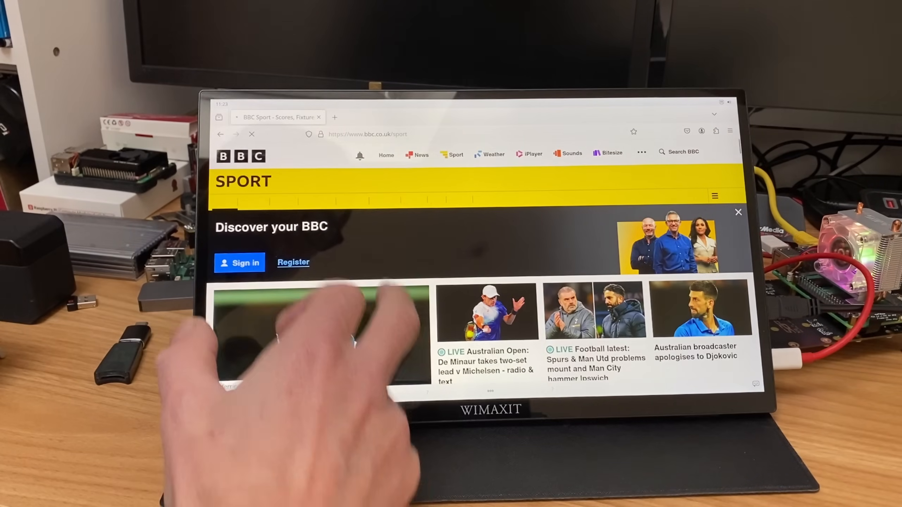
{"action": "scroll", "scroll_direction": "down", "scroll_amount": 3}
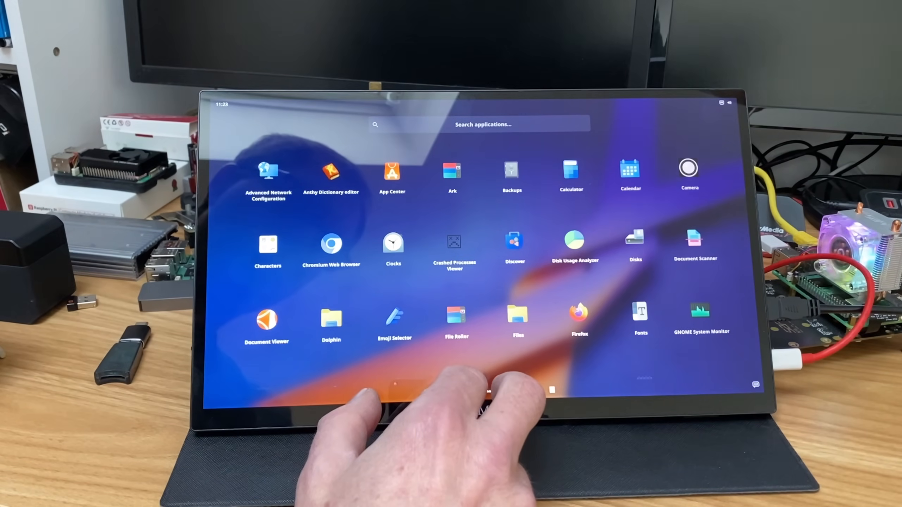
Swipe up from the navigation bar to show the app drawer
{"action": "scroll", "scroll_direction": "down", "scroll_amount": 3}
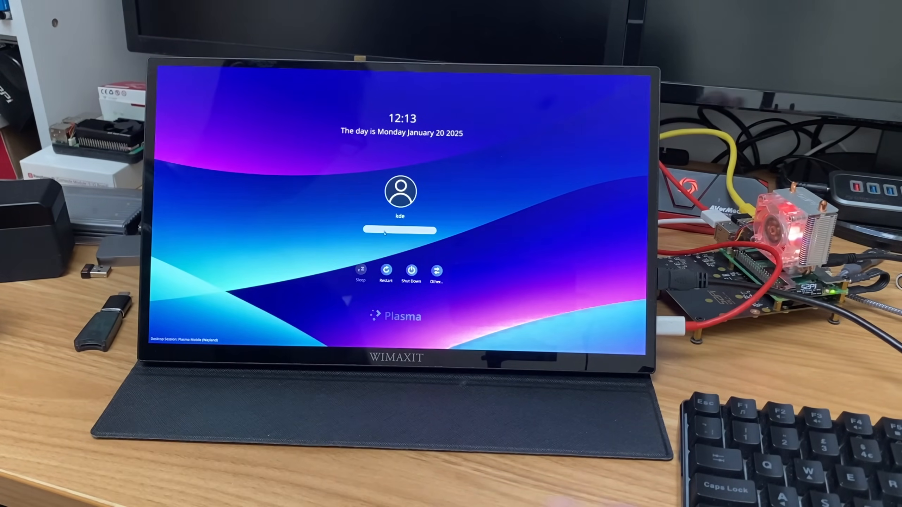
Enter the password on the Plasma Mobile login screen
{"action": "type", "text": "password"}
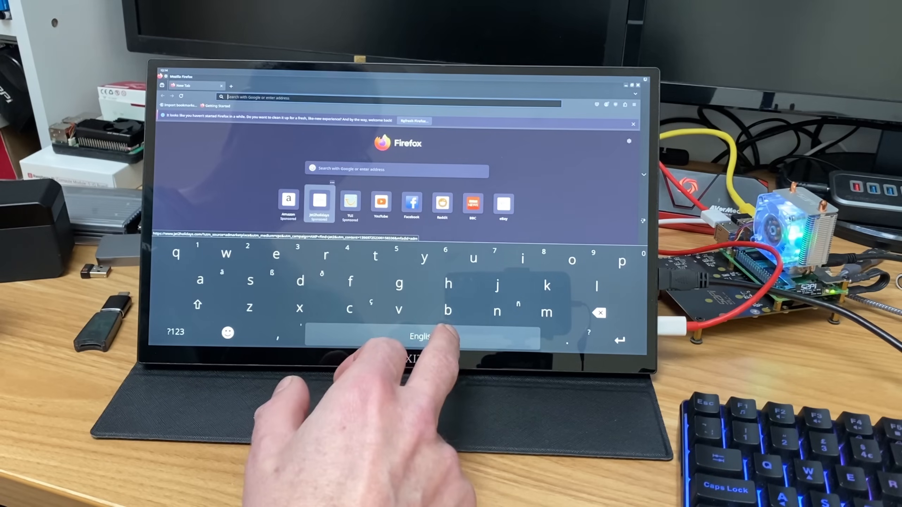
Search 'bbc sport' in Firefox and reject Google's cookie consent prompt
{"action": "type", "text": "bbc"}
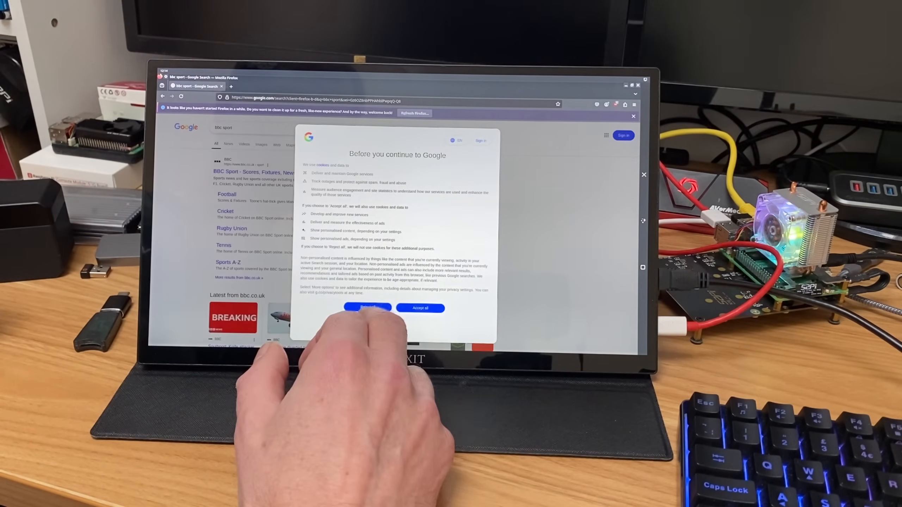
{"action": "left_click", "coordinate": [367, 307]}
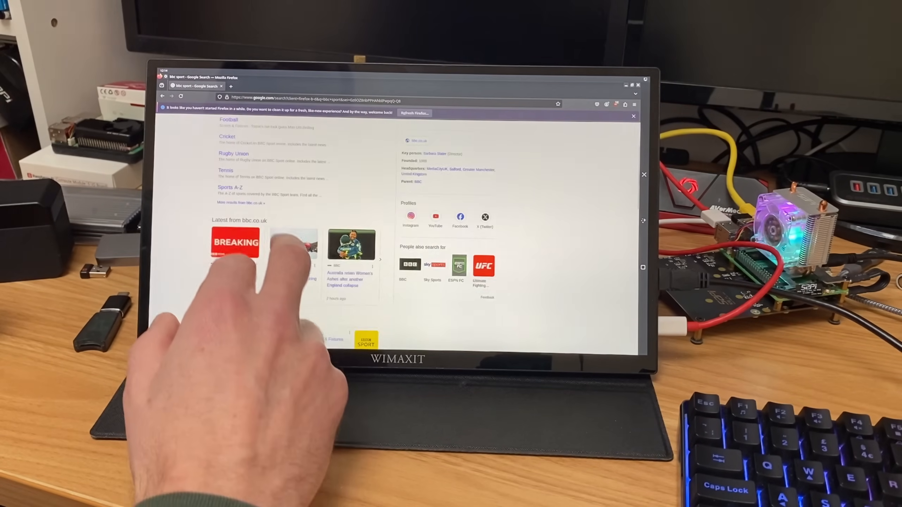